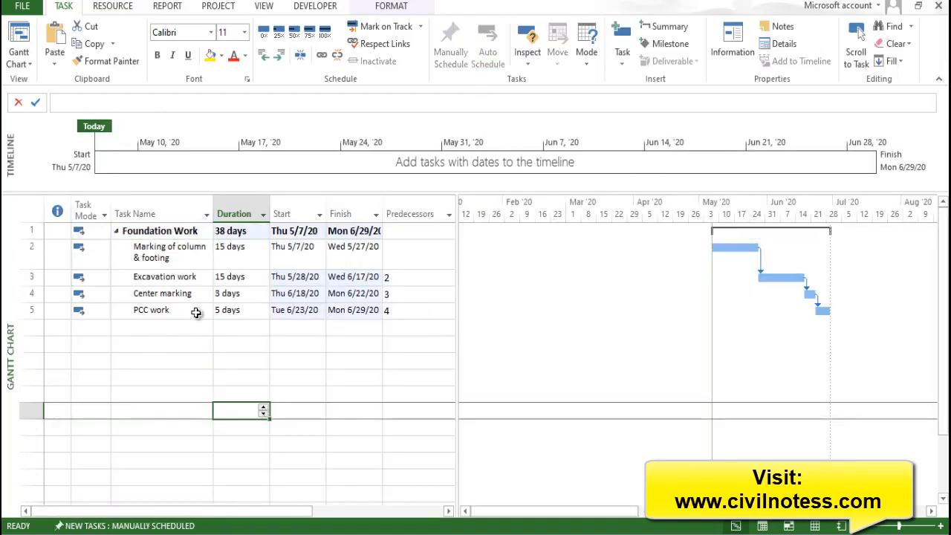
{"action": "mouse_move", "coordinate": [192, 376]}
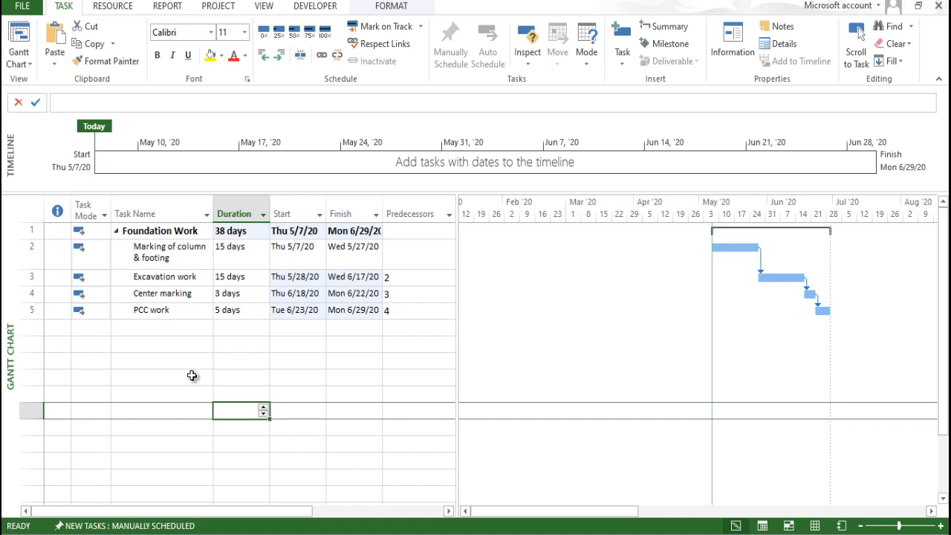
{"action": "mouse_move", "coordinate": [186, 278]}
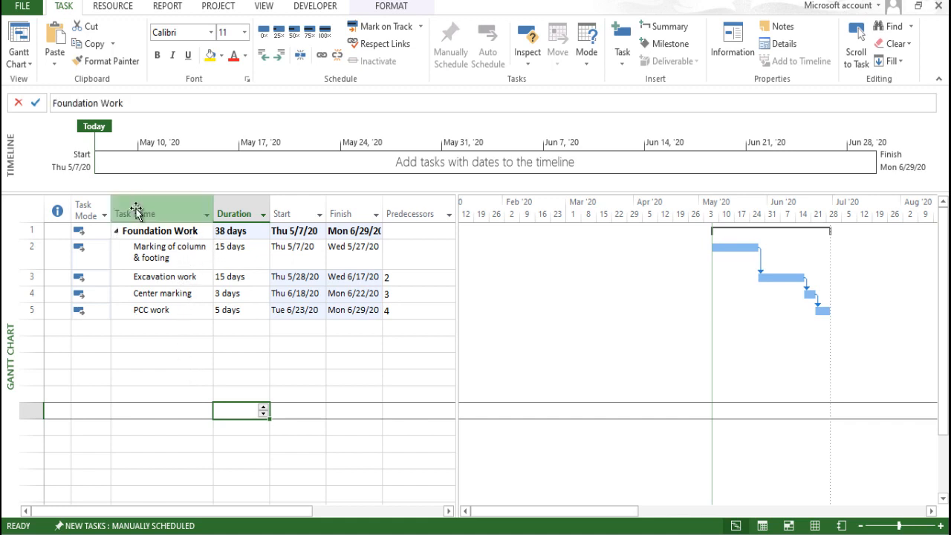
Insert a WBS column before Task Name, numbering Foundation Work 1 and its subtasks 1.1–1.4
{"action": "right_click", "coordinate": [137, 214]}
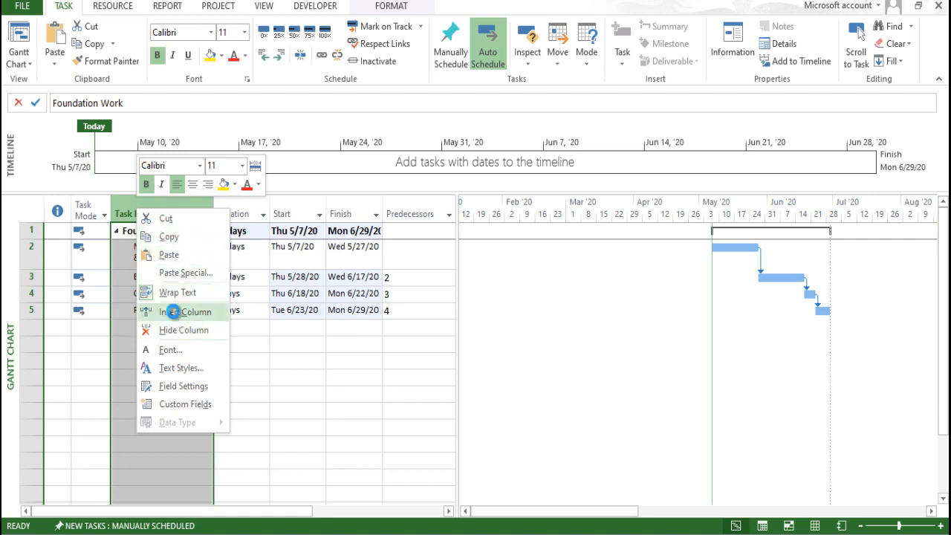
{"action": "left_click", "coordinate": [187, 312]}
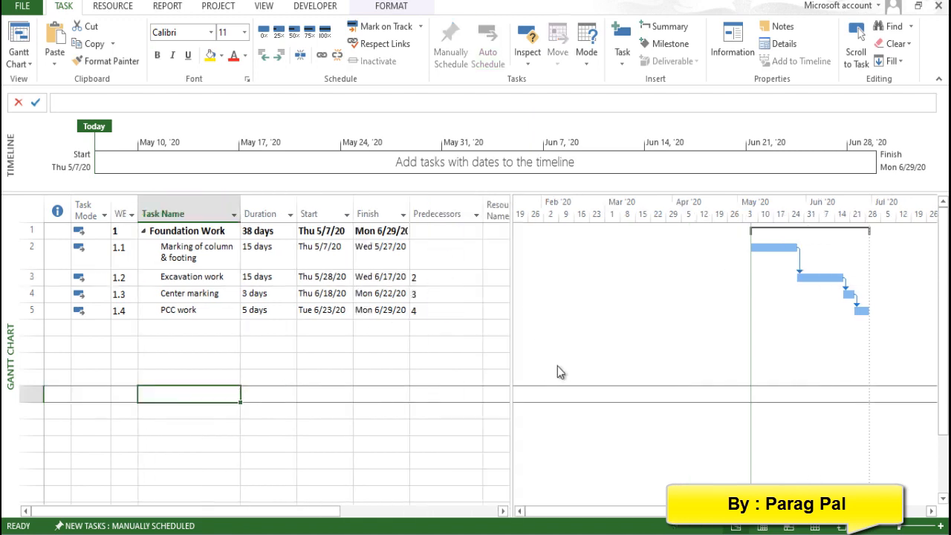
{"action": "mouse_move", "coordinate": [277, 370]}
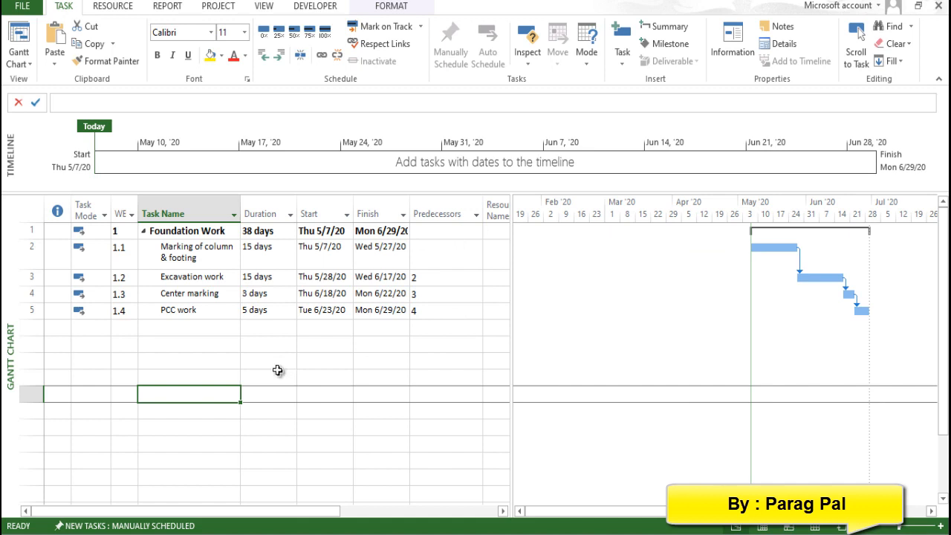
{"action": "left_click", "coordinate": [114, 231]}
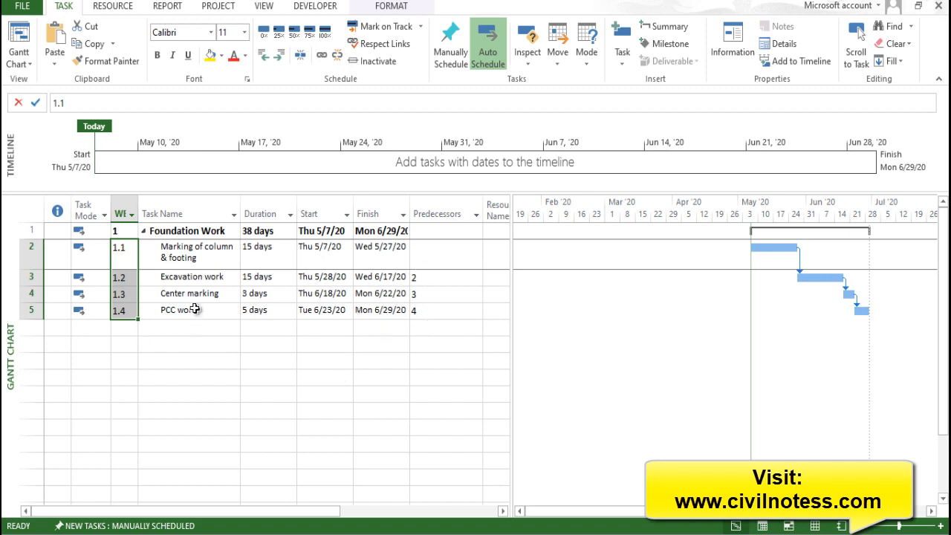
{"action": "left_click", "coordinate": [187, 310]}
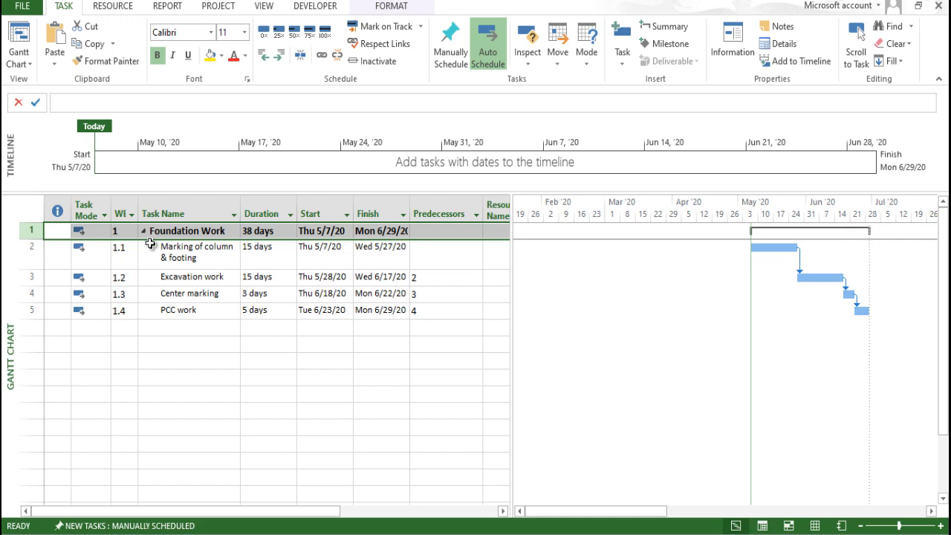
Insert a summary task above Foundation Work, renumbering WBS to 1, 1.1 and 1.1.1–1.1.4
{"action": "left_click", "coordinate": [190, 276]}
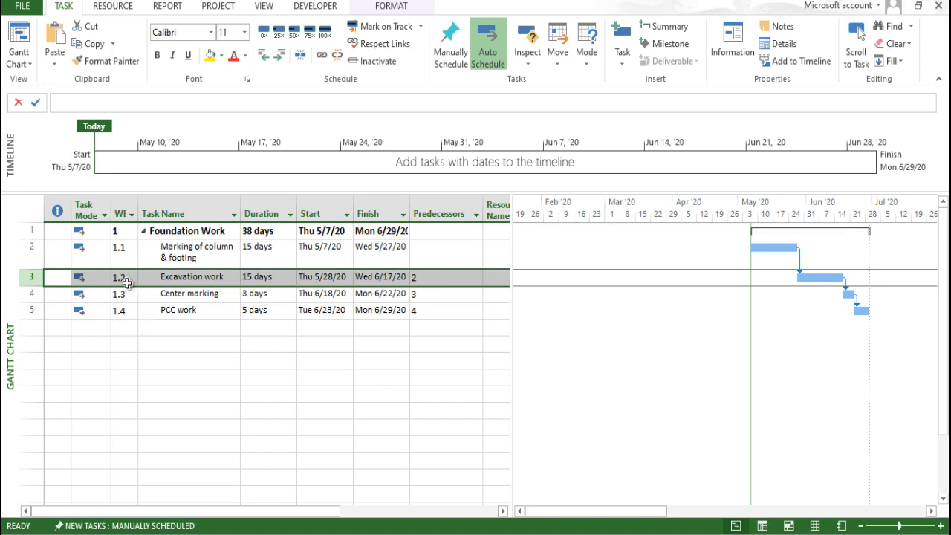
{"action": "left_click", "coordinate": [32, 230]}
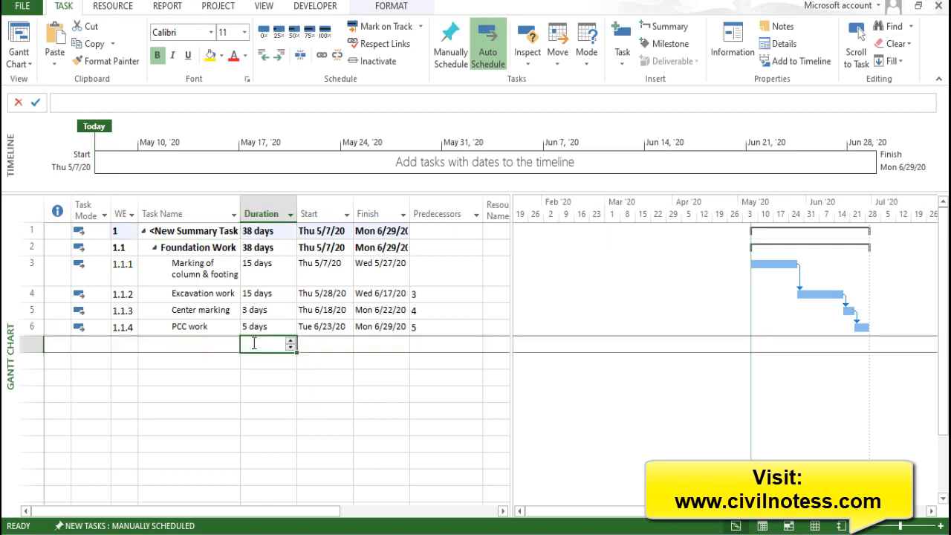
Name the new summary task 'Summary Foundation task' in its task information dialog
{"action": "left_click", "coordinate": [193, 230]}
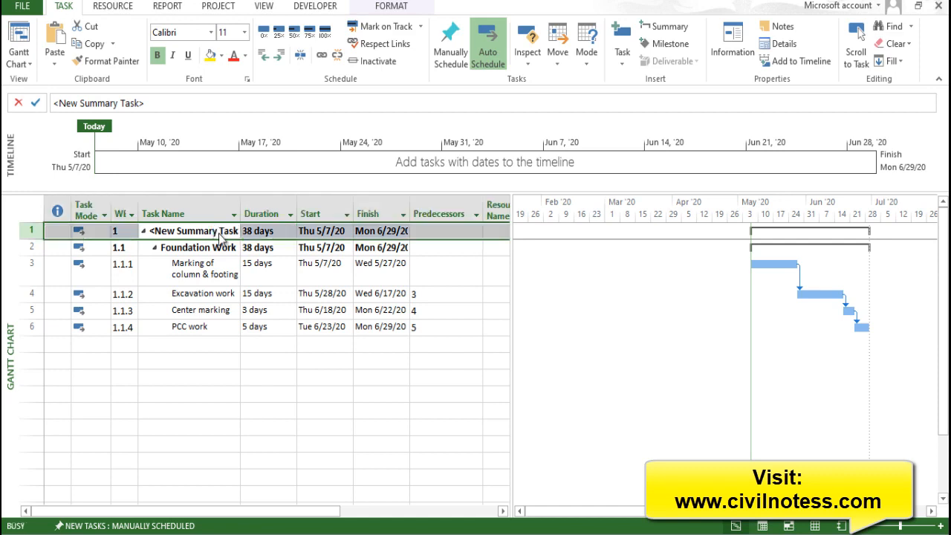
{"action": "double_click", "coordinate": [193, 230]}
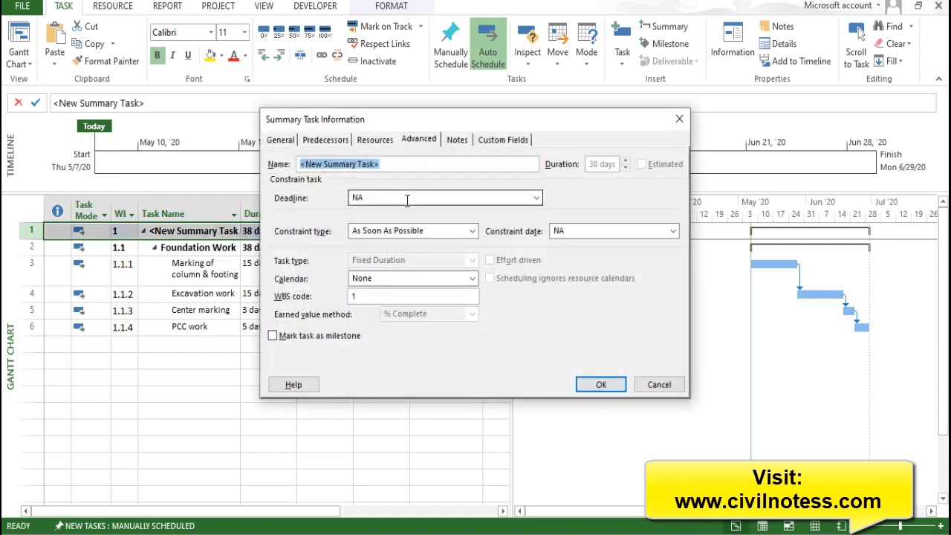
{"action": "type", "text": "Summary"}
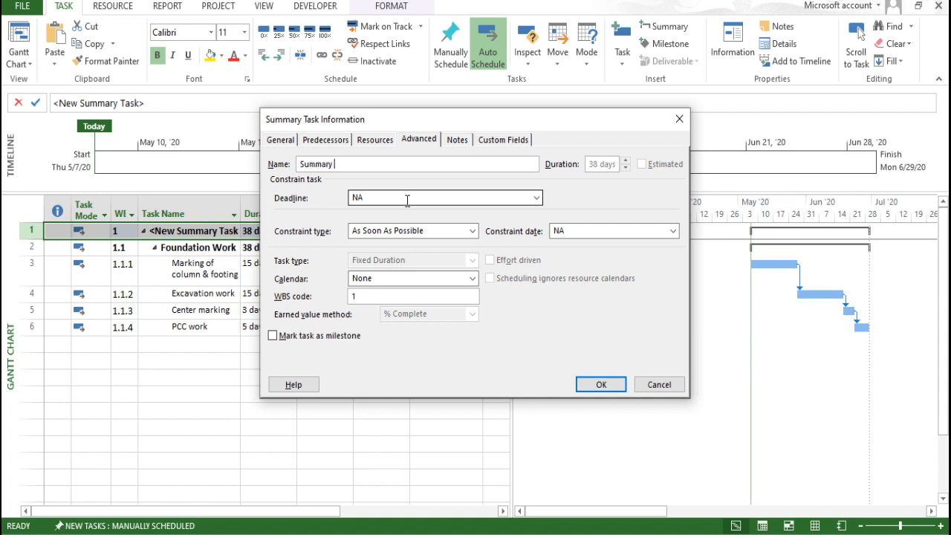
{"action": "type", "text": "Fiu"}
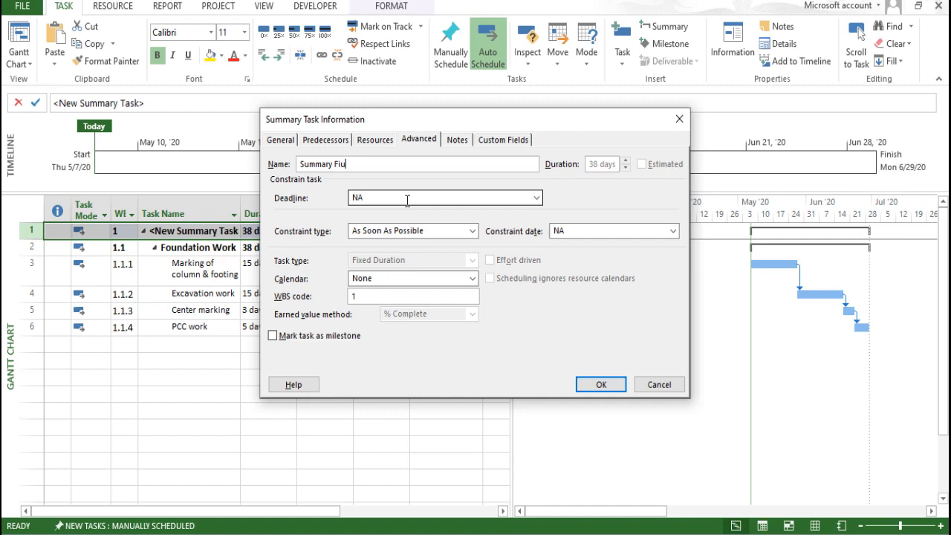
{"action": "type", "text": "ndation"}
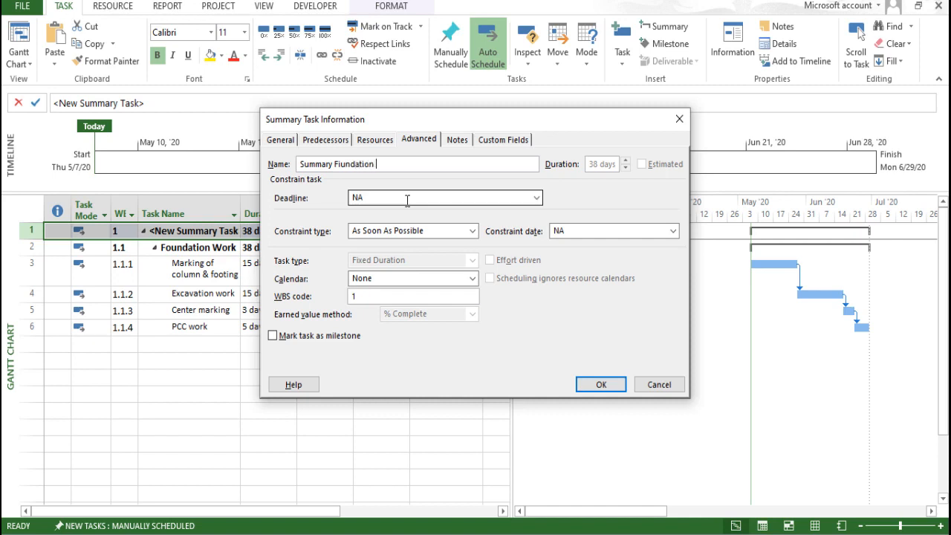
{"action": "type", "text": "task"}
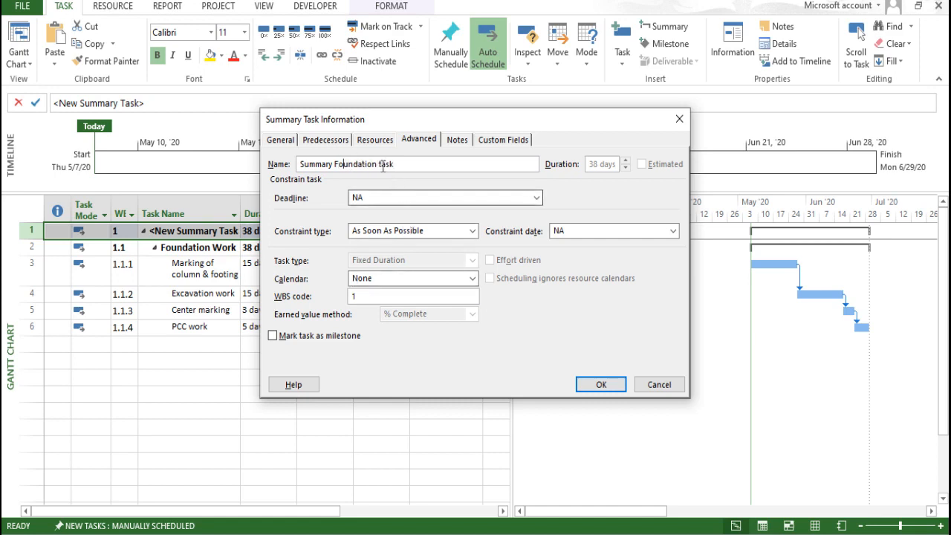
Review the Predecessors, Advanced and Notes details, then confirm the new name
{"action": "left_click", "coordinate": [325, 140]}
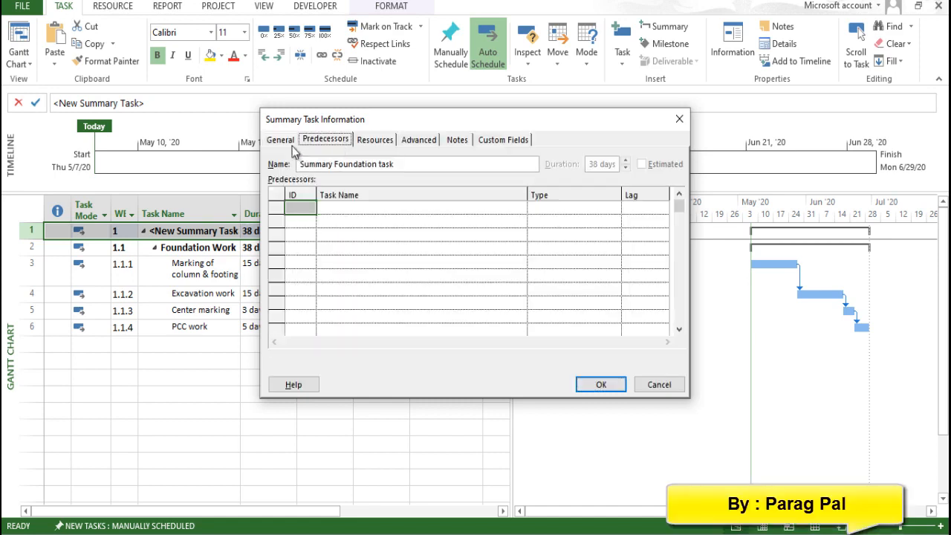
{"action": "left_click", "coordinate": [419, 139]}
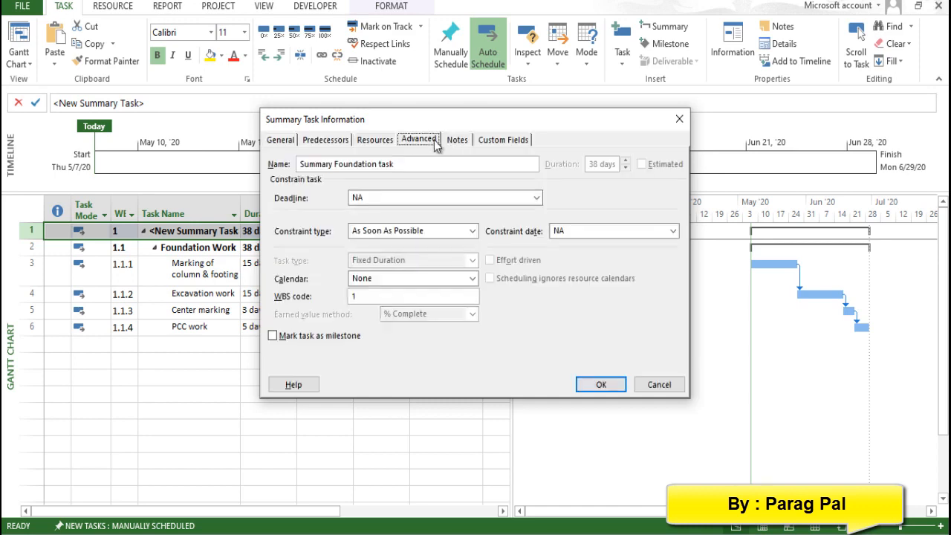
{"action": "left_click", "coordinate": [458, 140]}
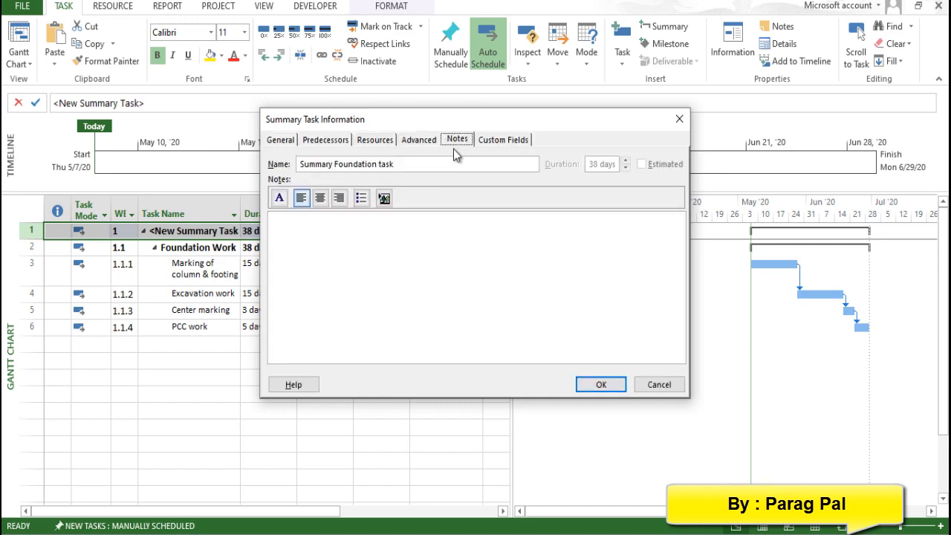
{"action": "left_click", "coordinate": [600, 384]}
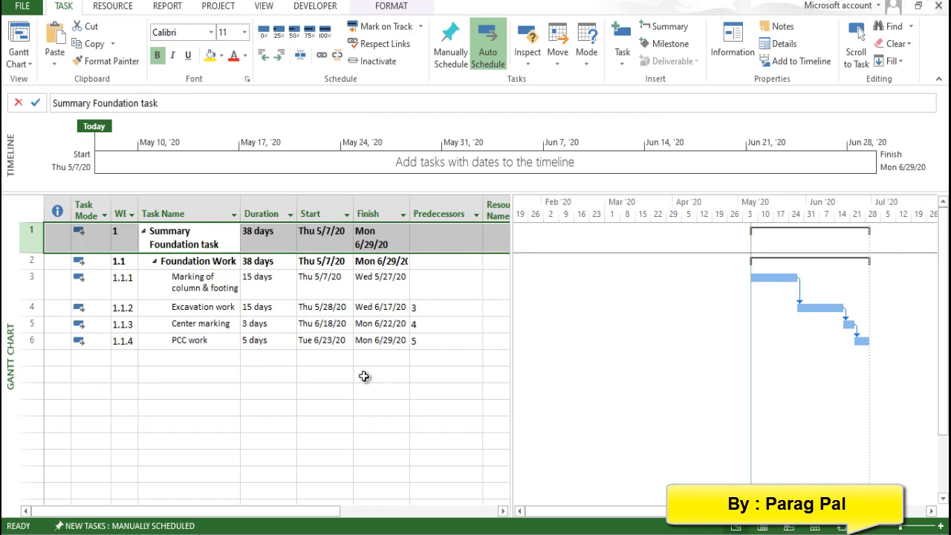
Make Summary Foundation task manually scheduled, keeping its 38-day span finishing Mon 6/29/20
{"action": "left_click", "coordinate": [380, 340]}
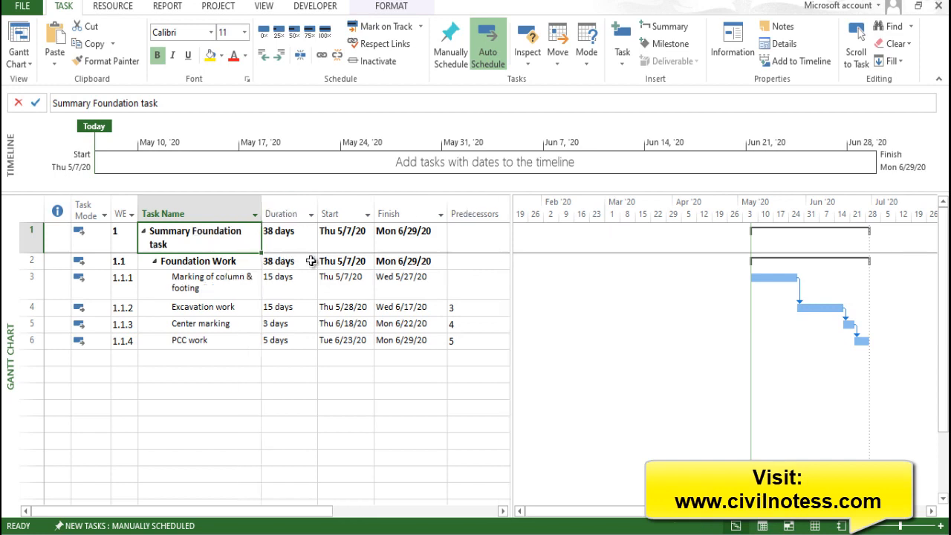
{"action": "mouse_move", "coordinate": [341, 252]}
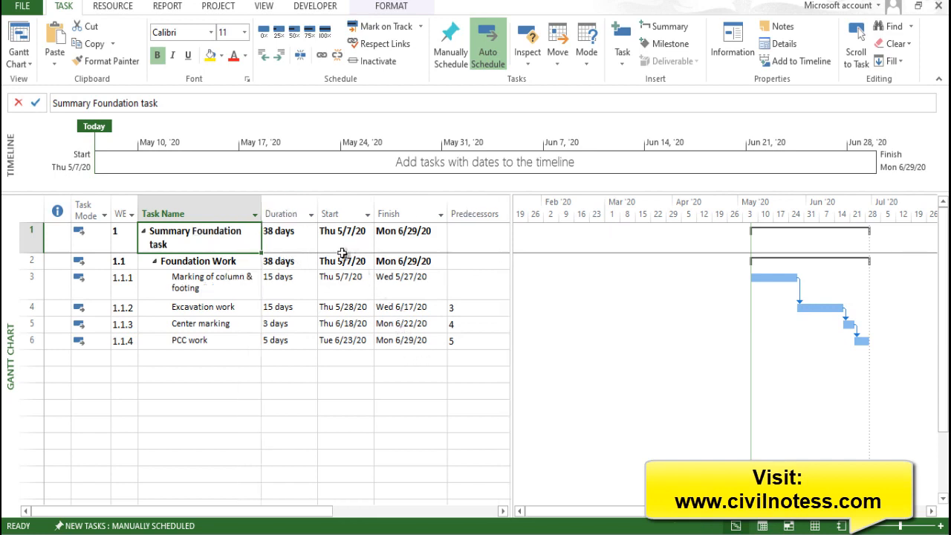
{"action": "left_click", "coordinate": [342, 230]}
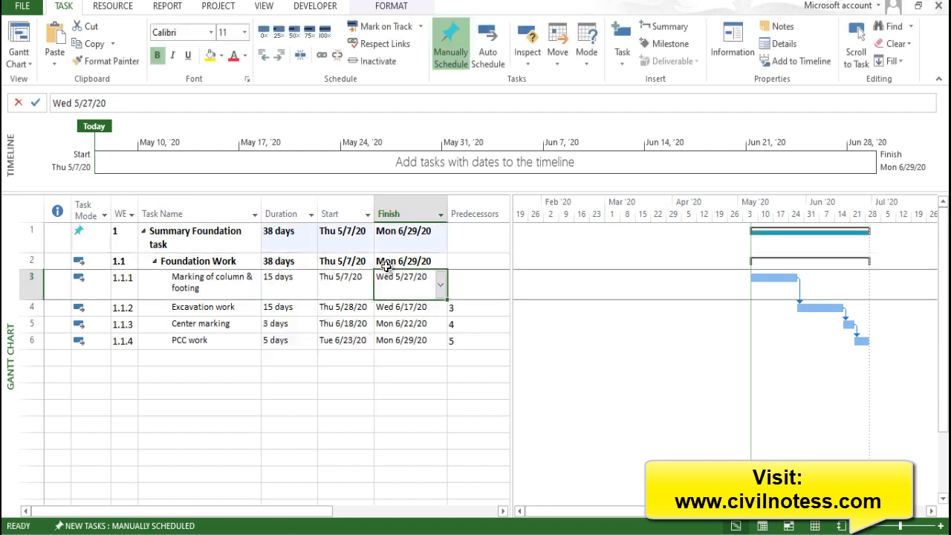
{"action": "left_click", "coordinate": [404, 230]}
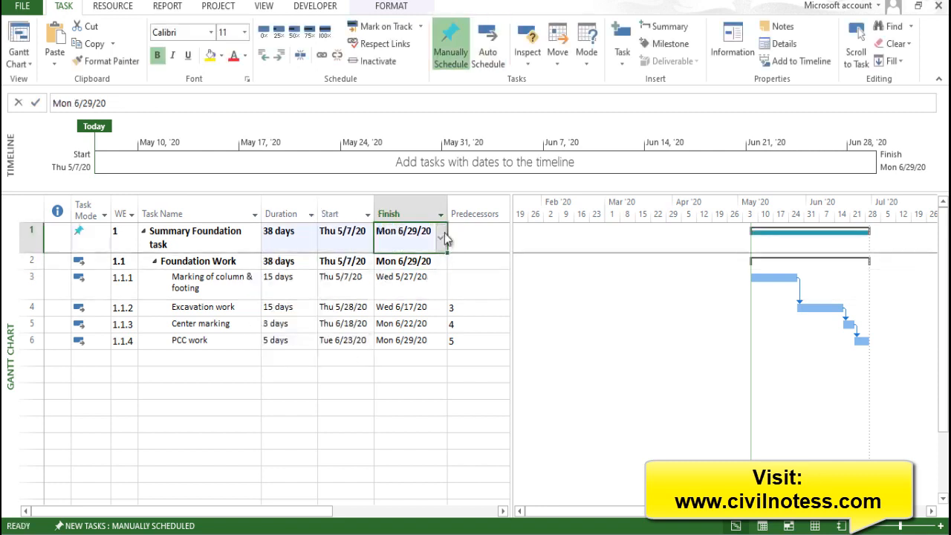
{"action": "left_click", "coordinate": [439, 237]}
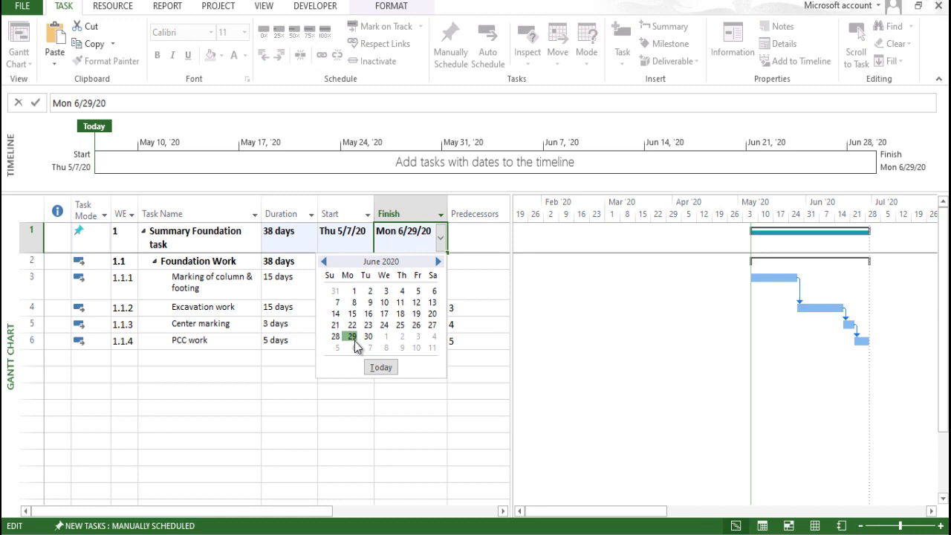
{"action": "left_click", "coordinate": [350, 336]}
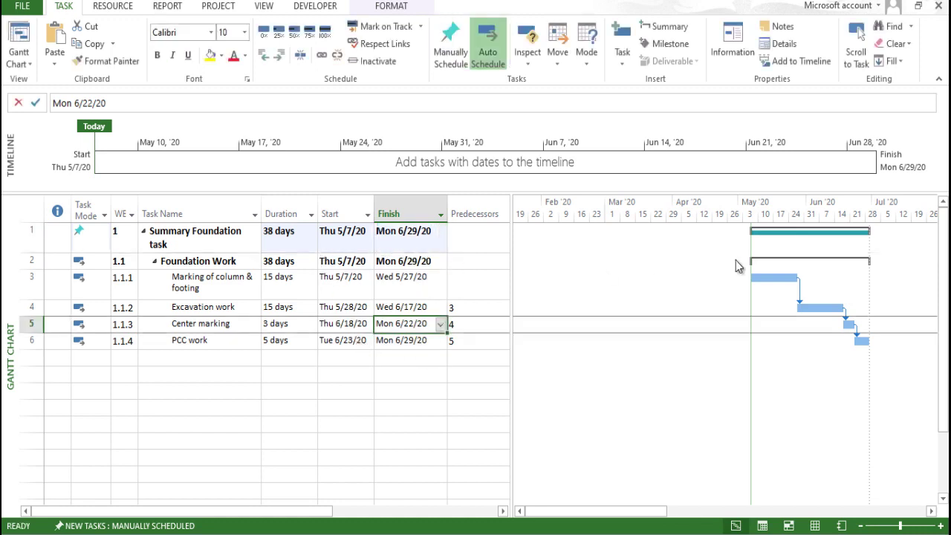
{"action": "mouse_move", "coordinate": [756, 251]}
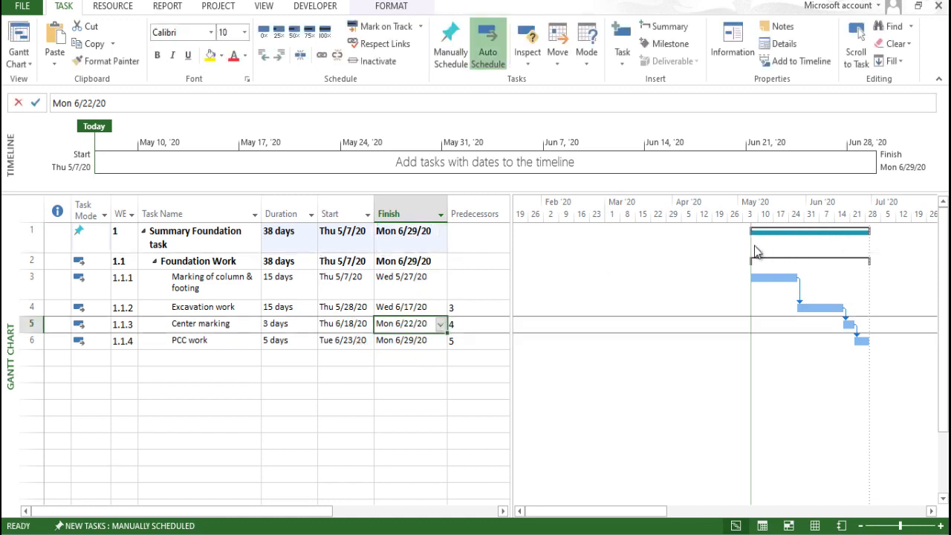
{"action": "mouse_move", "coordinate": [805, 351]}
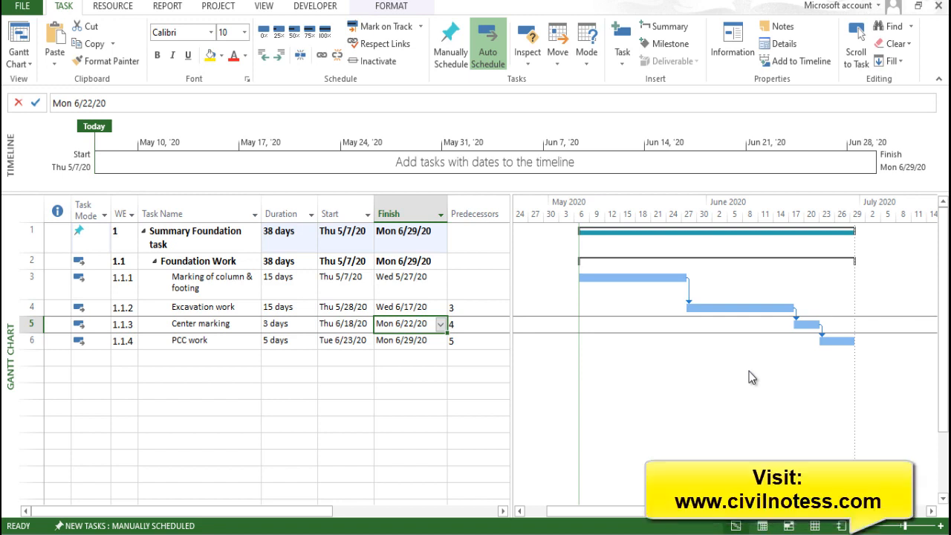
{"action": "mouse_move", "coordinate": [642, 399]}
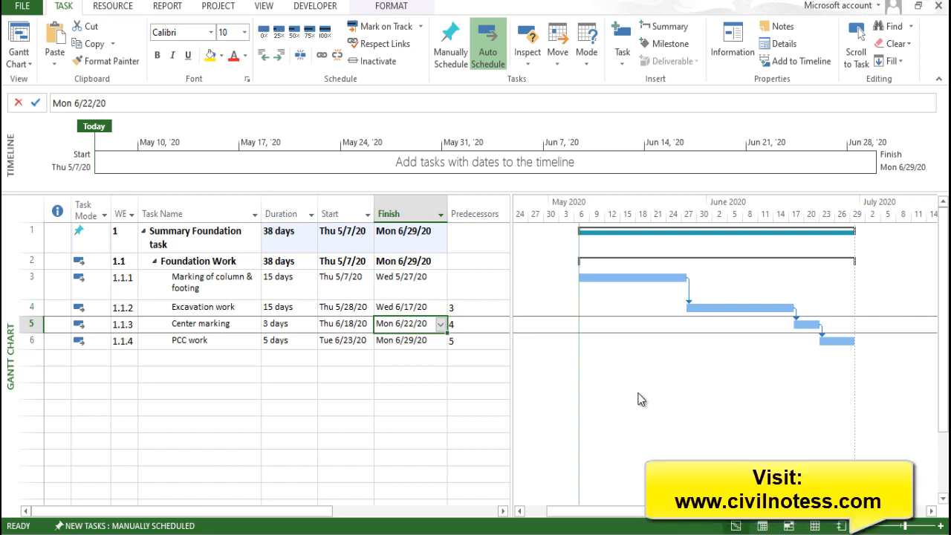
{"action": "left_click", "coordinate": [404, 277]}
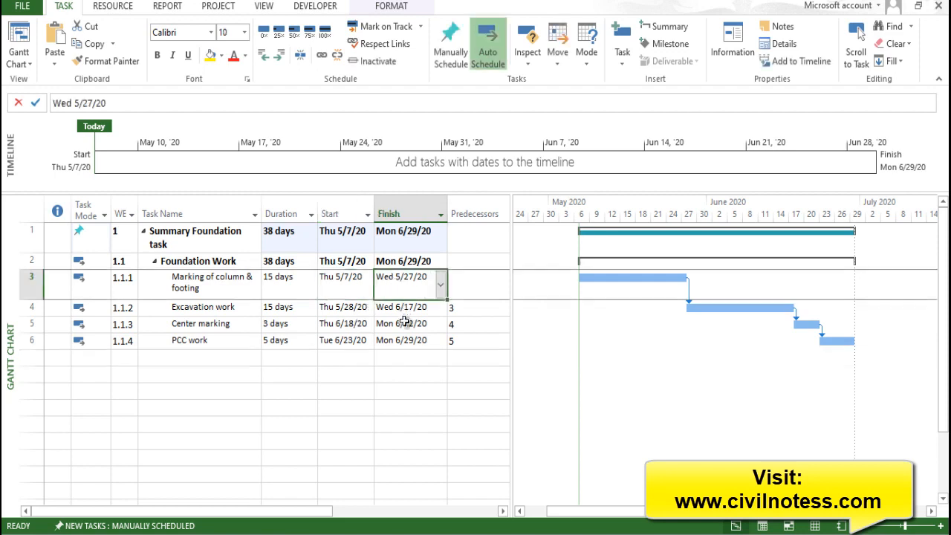
{"action": "double_click", "coordinate": [211, 277]}
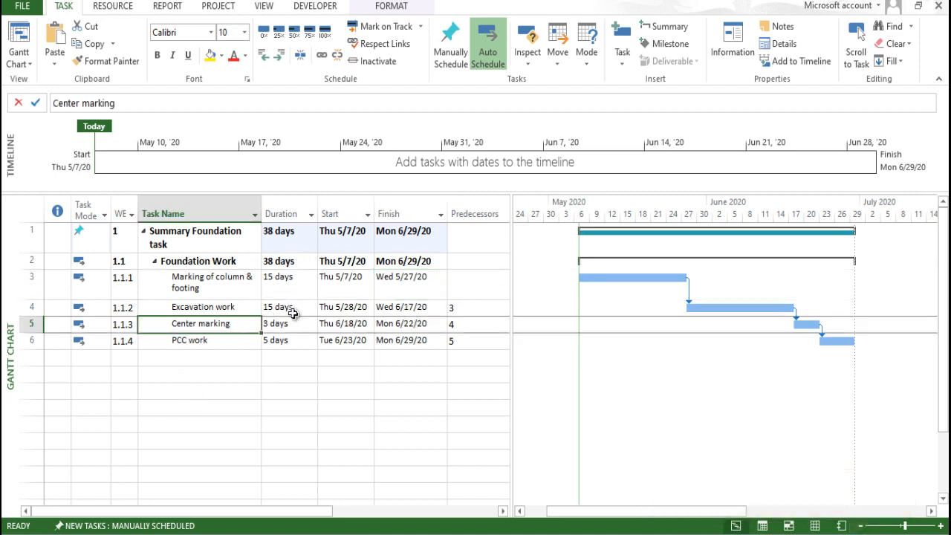
{"action": "left_click", "coordinate": [440, 340]}
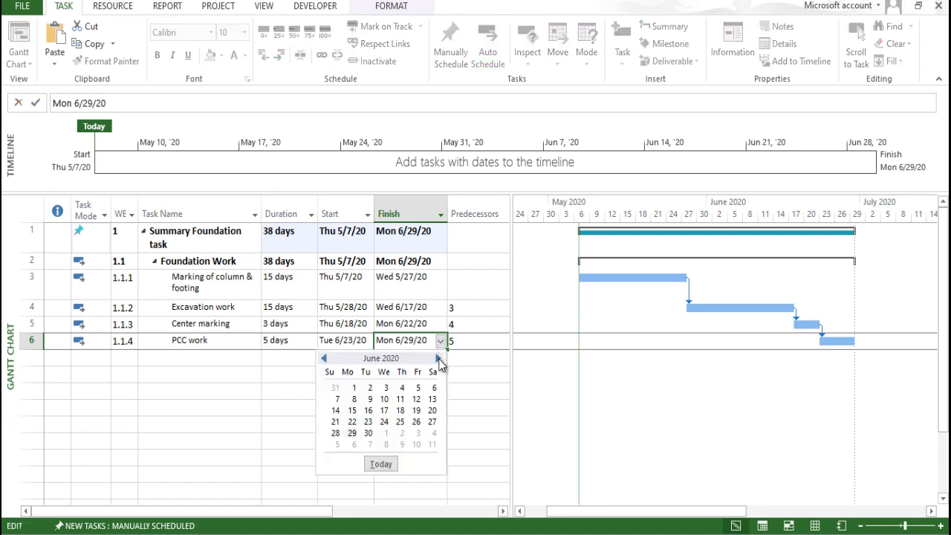
{"action": "mouse_move", "coordinate": [352, 432]}
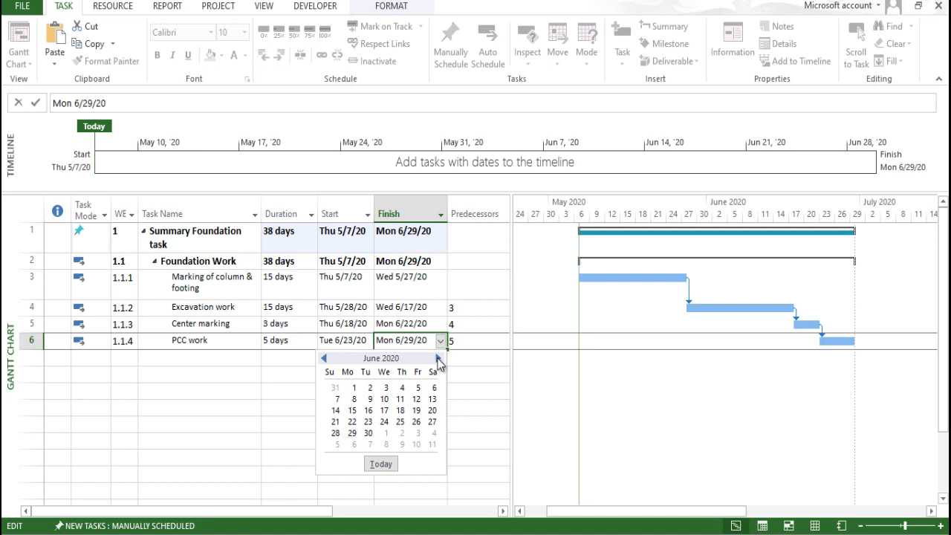
Set PCC work to finish Mon 7/6/20, stretching Foundation Work to 43 days
{"action": "left_click", "coordinate": [438, 356]}
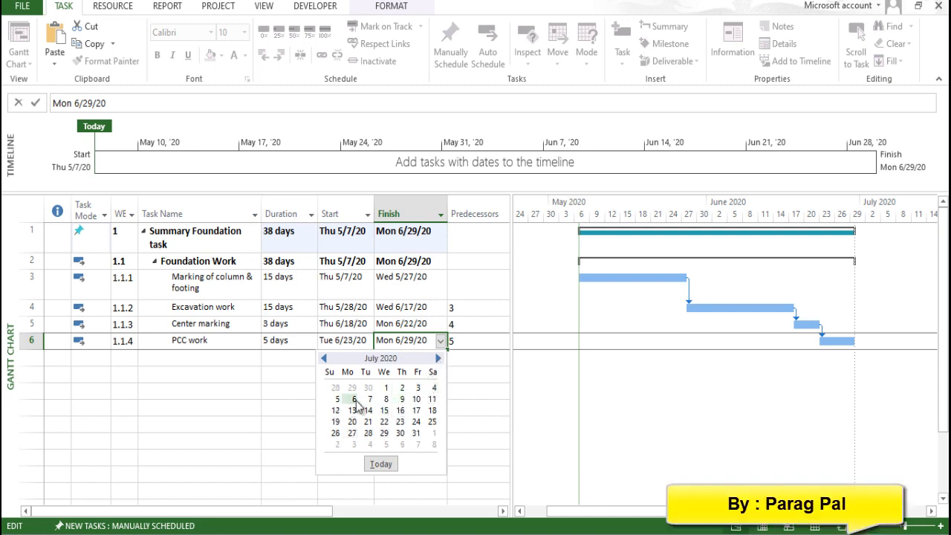
{"action": "left_click", "coordinate": [348, 398]}
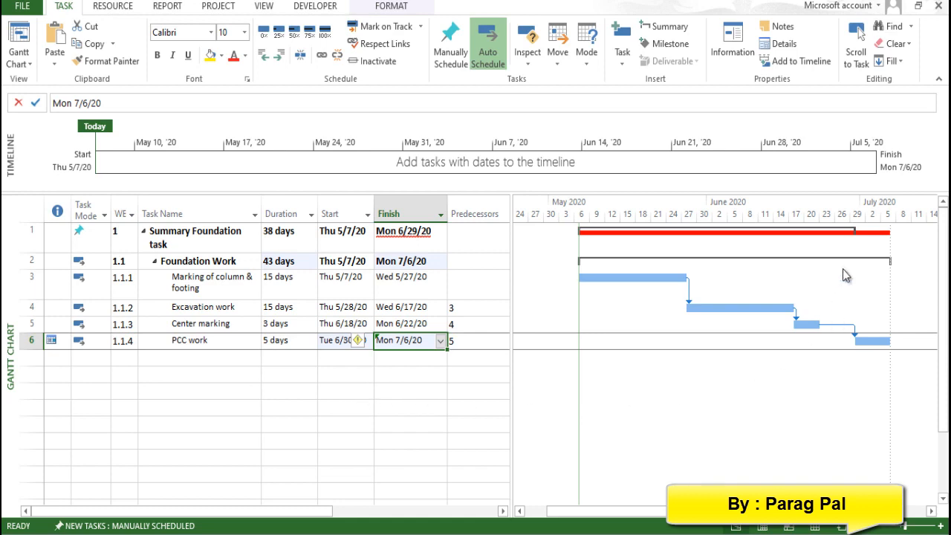
{"action": "mouse_move", "coordinate": [687, 296]}
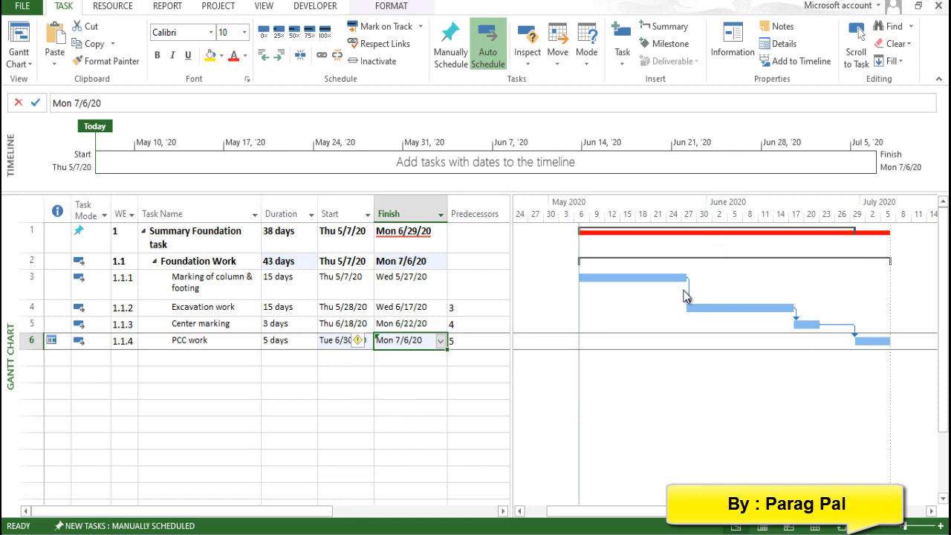
{"action": "mouse_move", "coordinate": [858, 243]}
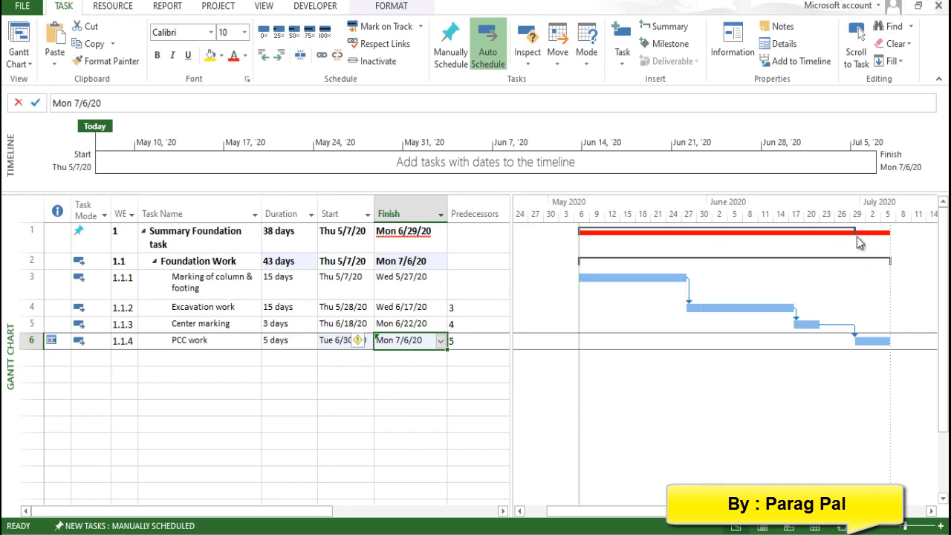
{"action": "mouse_move", "coordinate": [863, 264]}
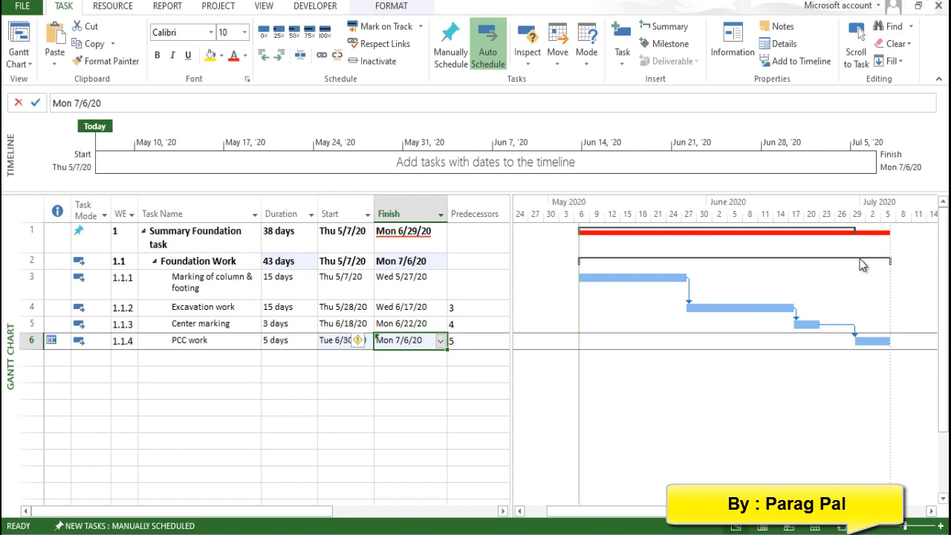
{"action": "mouse_move", "coordinate": [855, 398]}
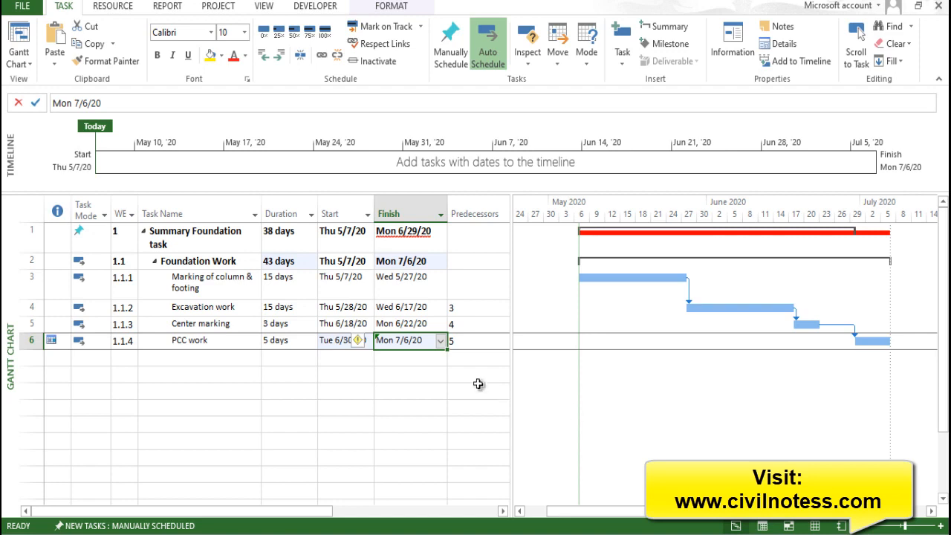
{"action": "mouse_move", "coordinate": [886, 404]}
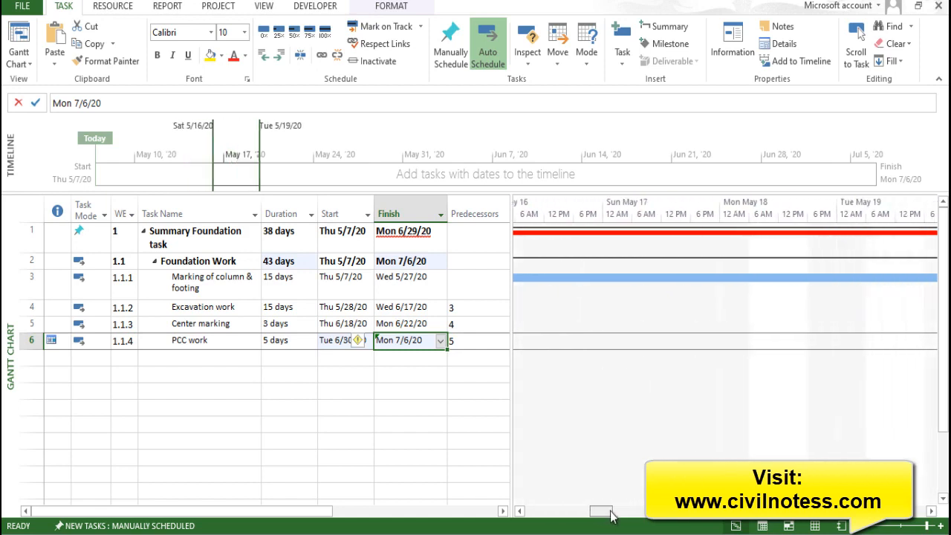
Scroll the Gantt chart to late June–early July 2020 where the red bar overruns the summary
{"action": "scroll", "scroll_direction": "right", "scroll_amount": 3}
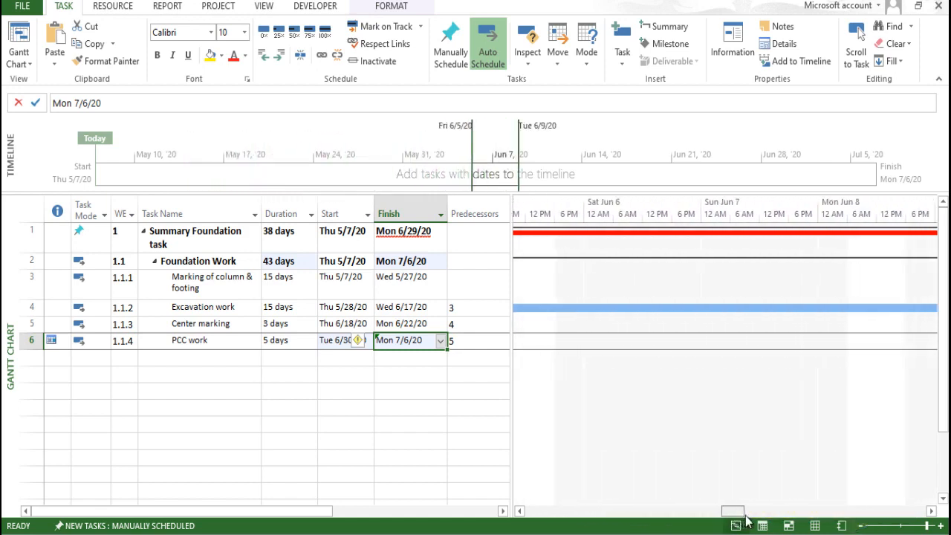
{"action": "scroll", "scroll_direction": "right", "scroll_amount": 3}
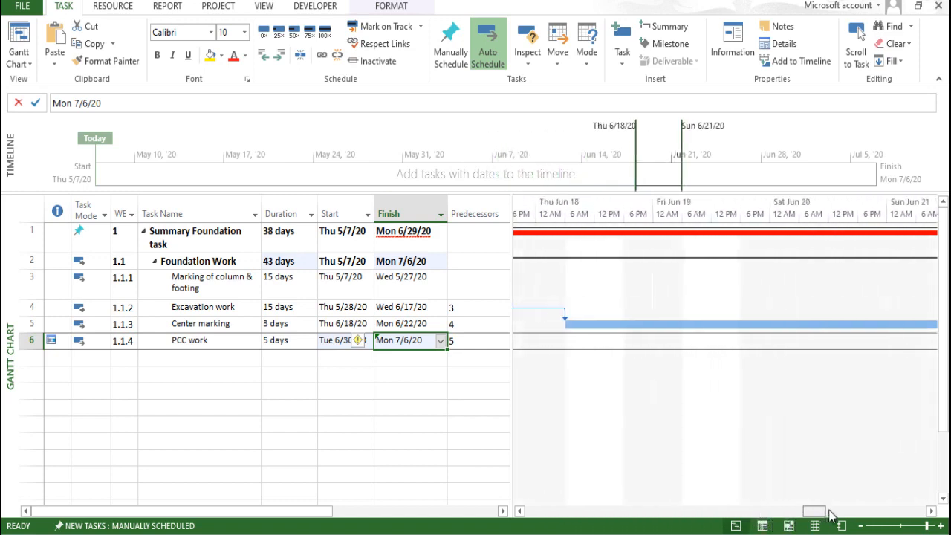
{"action": "scroll", "scroll_direction": "right", "scroll_amount": 3}
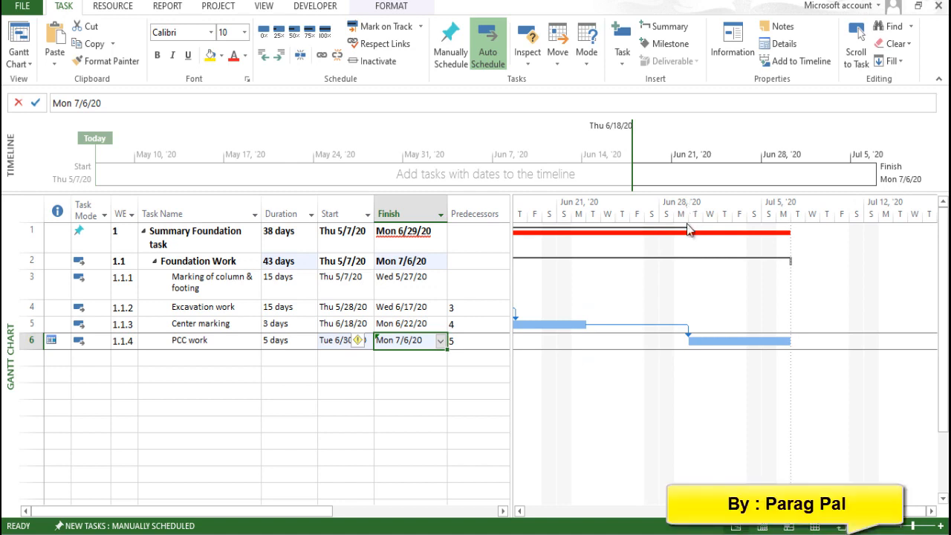
{"action": "mouse_move", "coordinate": [789, 220]}
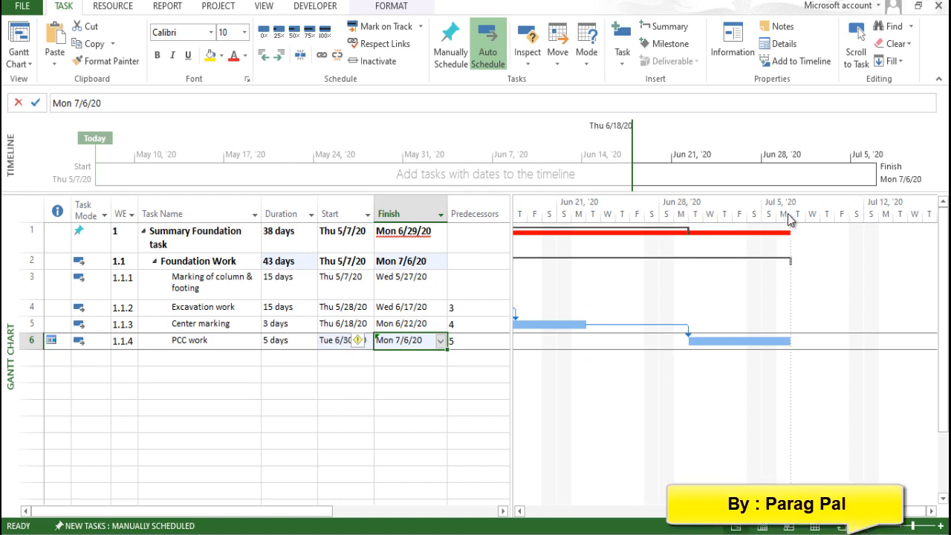
{"action": "mouse_move", "coordinate": [706, 259]}
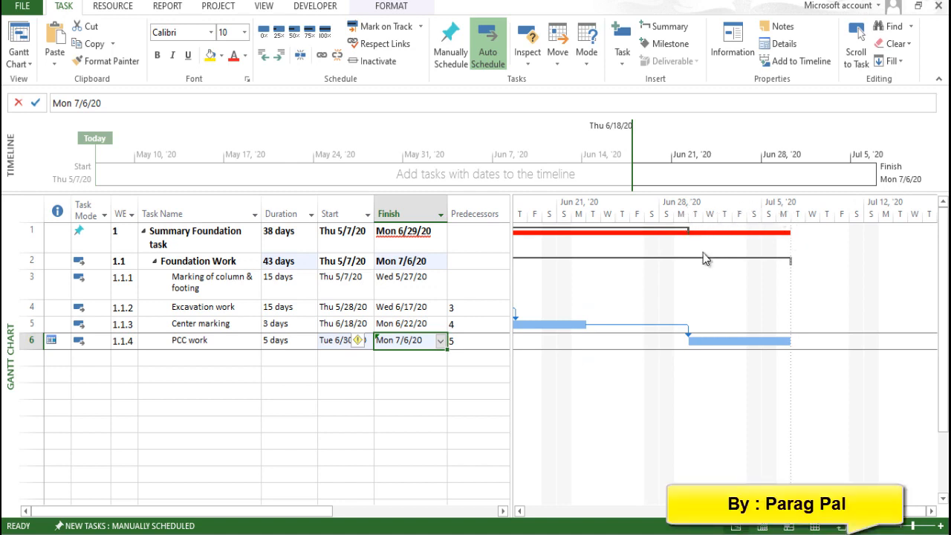
{"action": "mouse_move", "coordinate": [726, 260]}
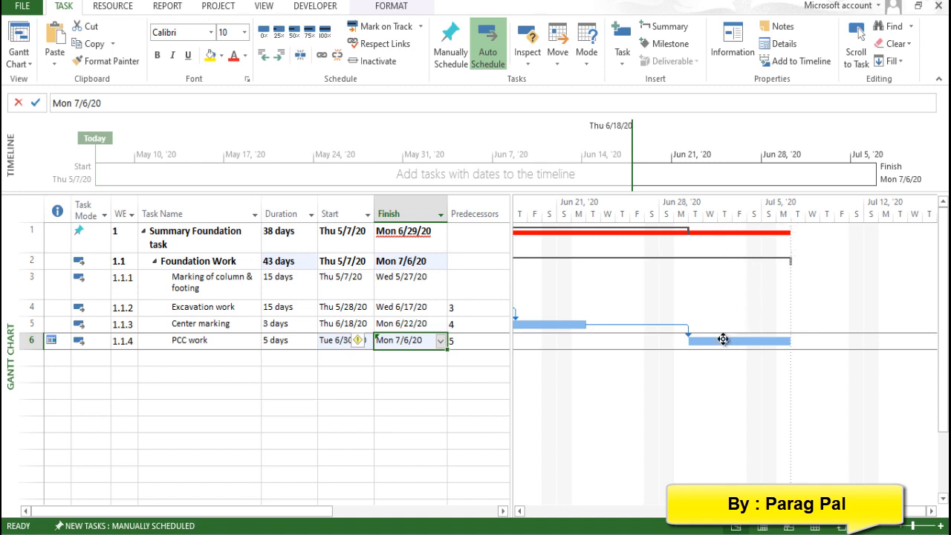
{"action": "mouse_move", "coordinate": [600, 407]}
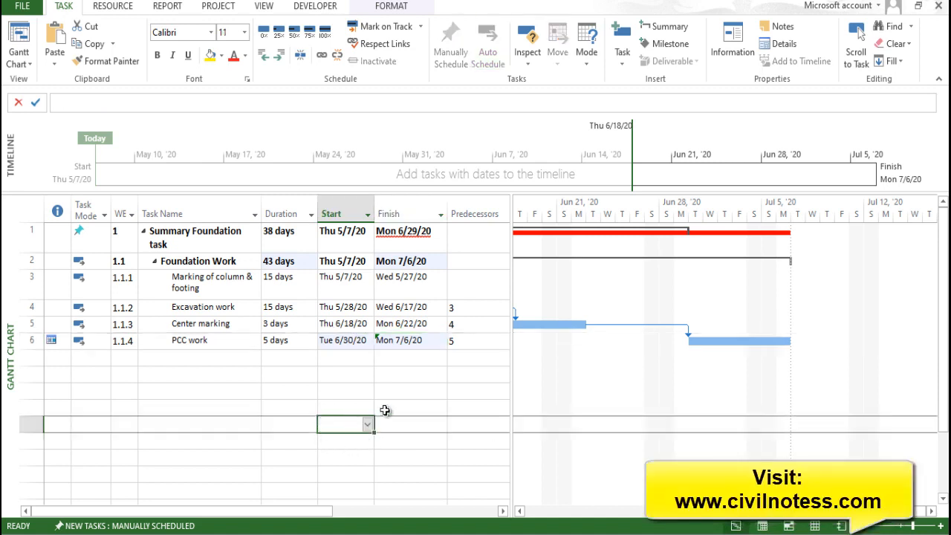
{"action": "mouse_move", "coordinate": [364, 398]}
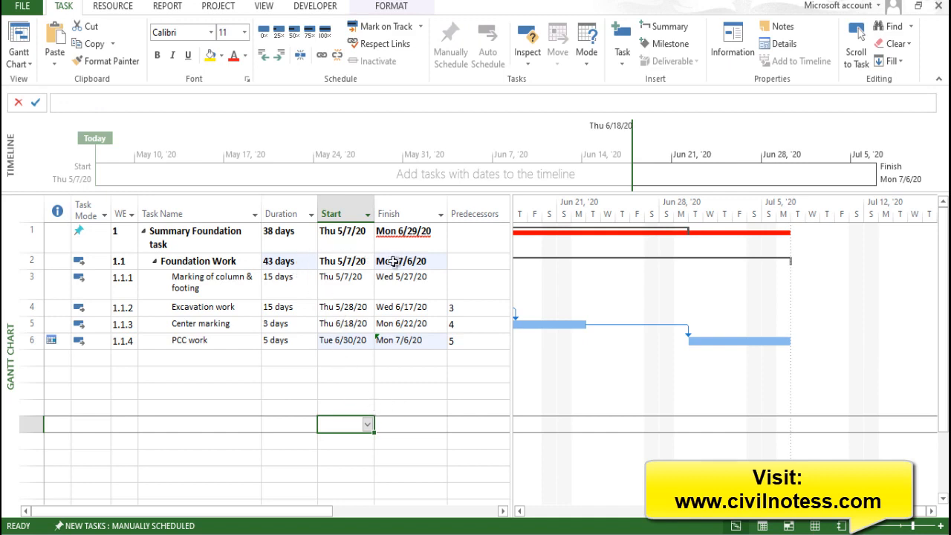
{"action": "mouse_move", "coordinate": [409, 306]}
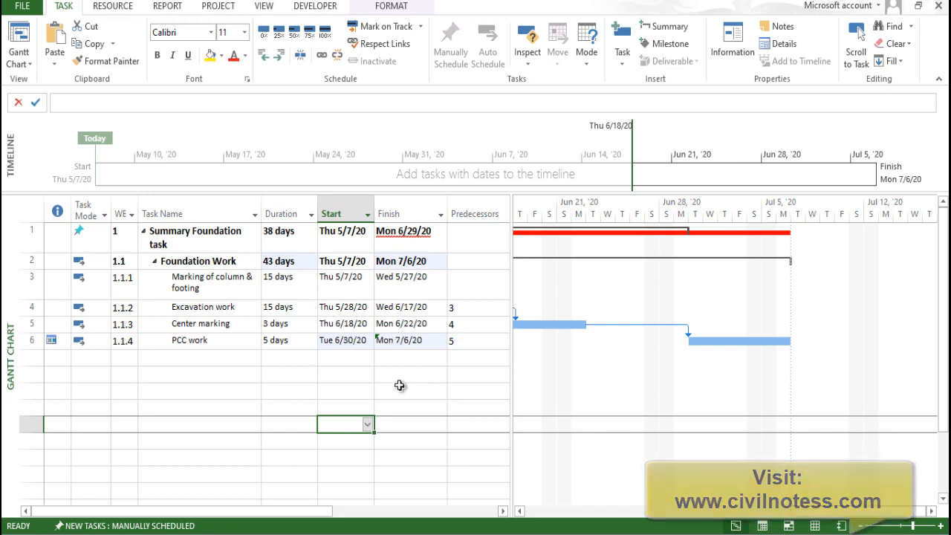
{"action": "left_click", "coordinate": [285, 231]}
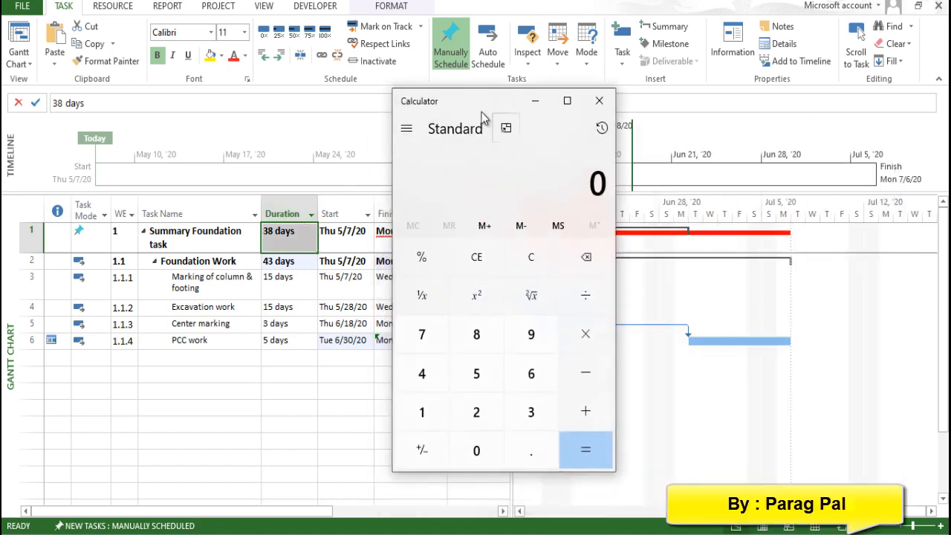
Compute 43 − 38 = 5 days of delay in Calculator and return to the schedule
{"action": "left_click", "coordinate": [585, 449]}
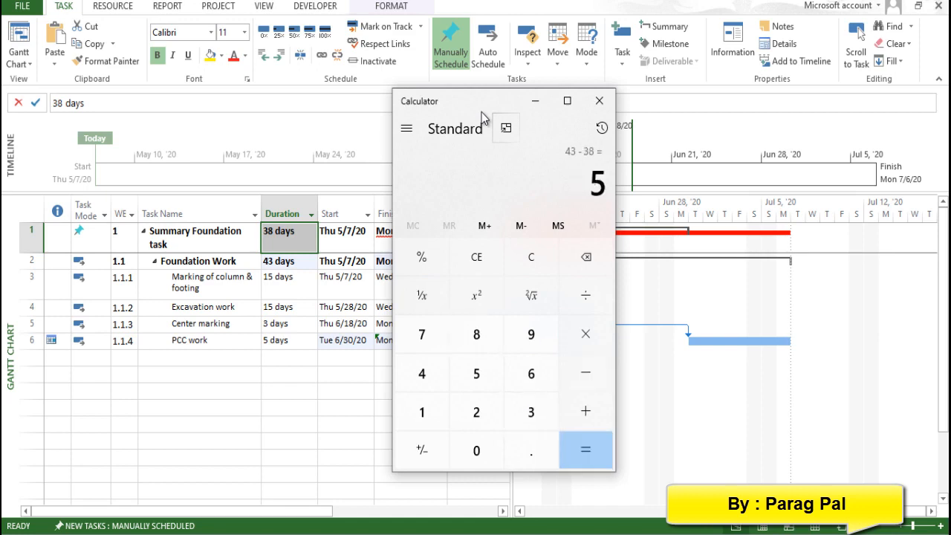
{"action": "mouse_move", "coordinate": [434, 244]}
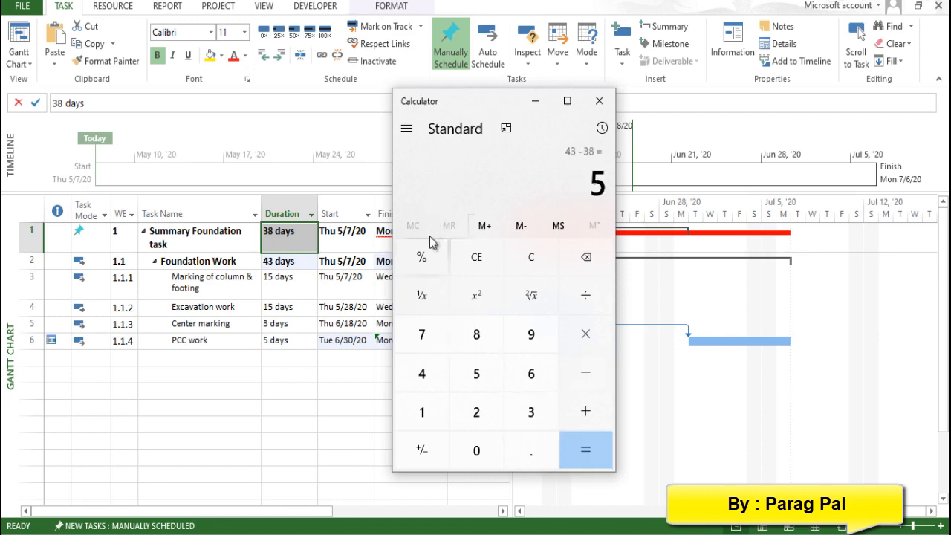
{"action": "left_click", "coordinate": [599, 101]}
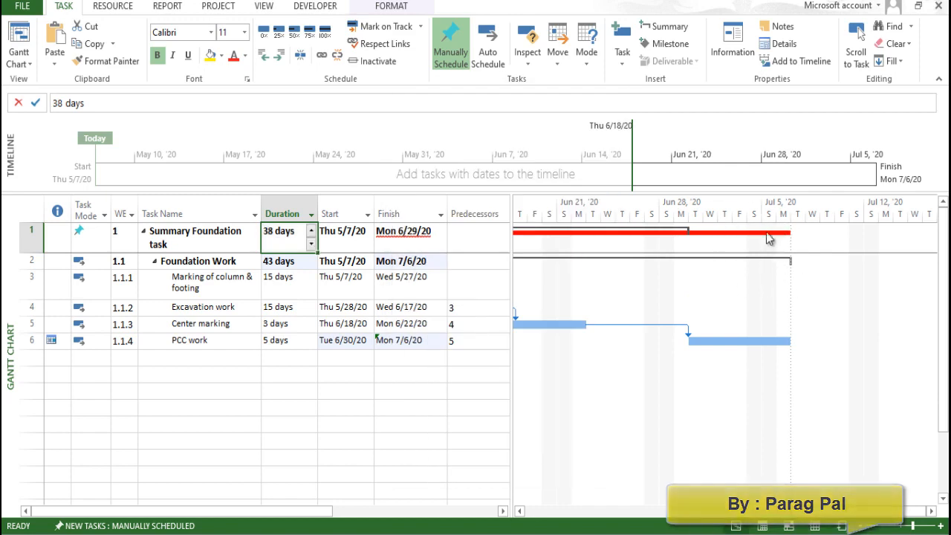
{"action": "mouse_move", "coordinate": [705, 232]}
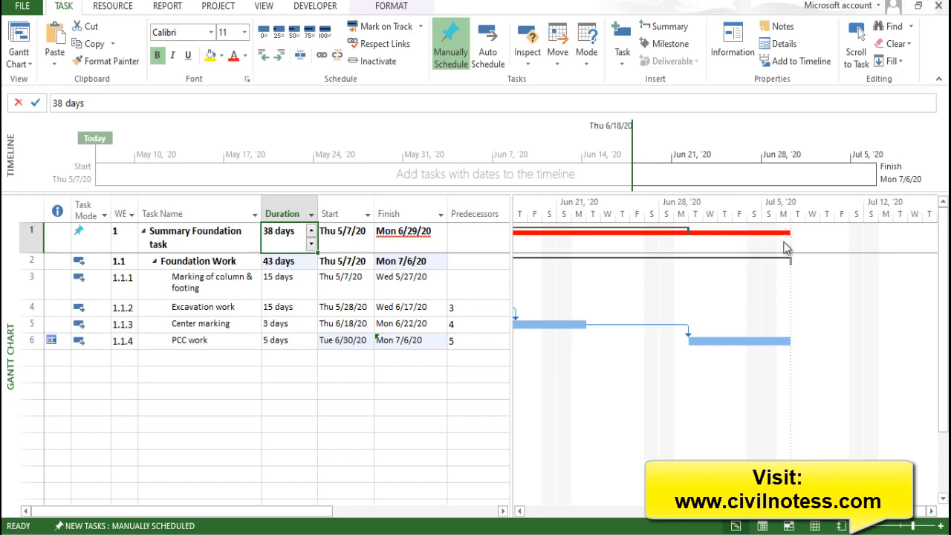
{"action": "mouse_move", "coordinate": [642, 345]}
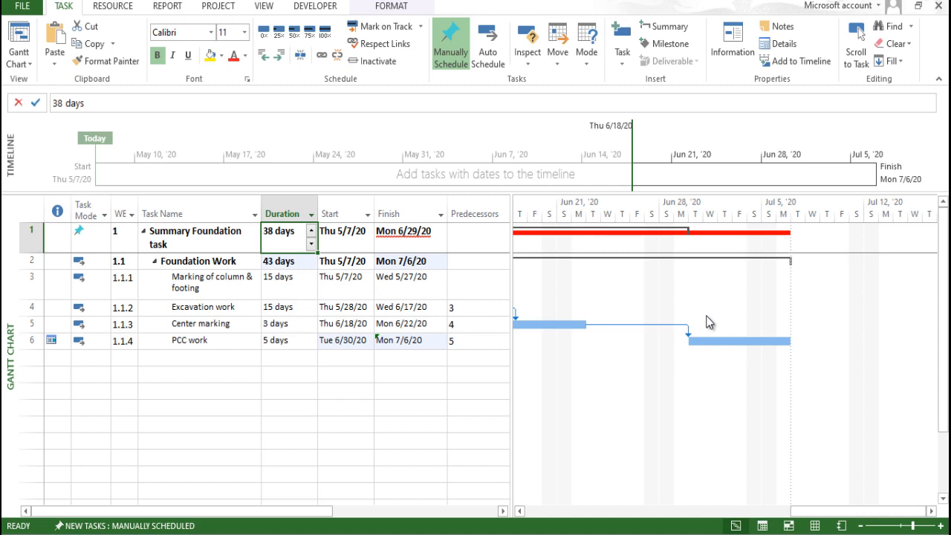
{"action": "mouse_move", "coordinate": [710, 311]}
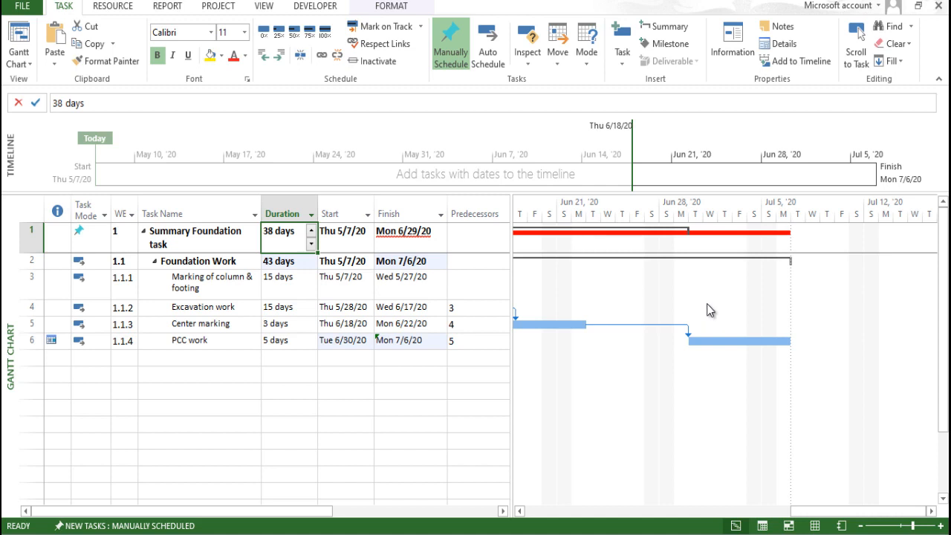